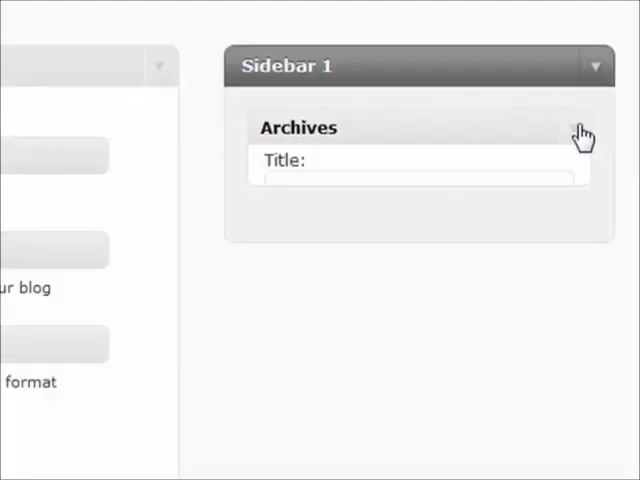
Step: Set the Archives widget in Sidebar 1 to display as a drop-down list
click(578, 128)
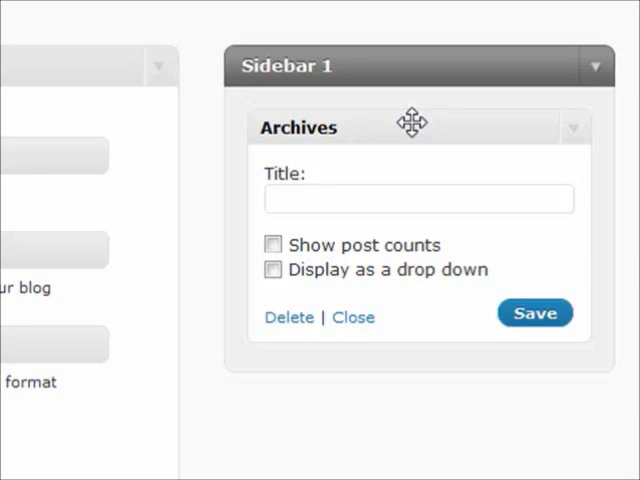
click(274, 268)
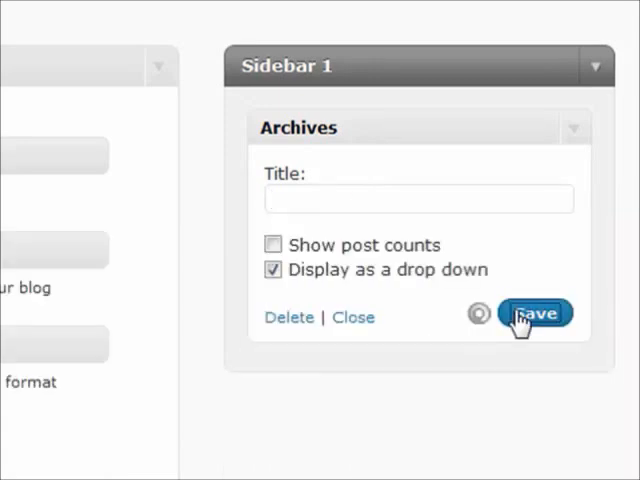
Step: Save the Archives widget settings before adding the Calendar widget below it
click(532, 316)
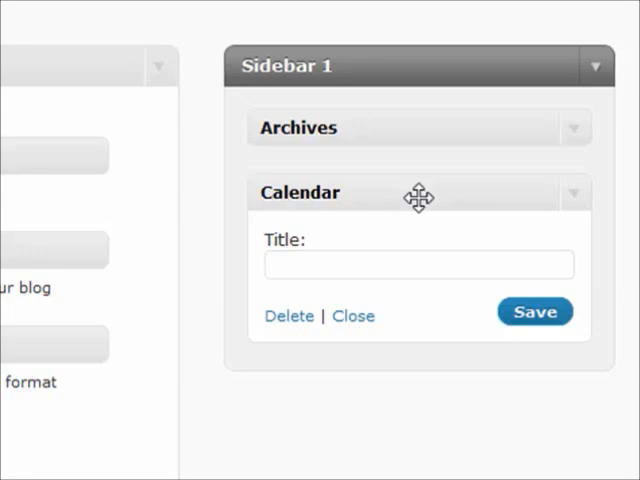
mouse_move(576, 204)
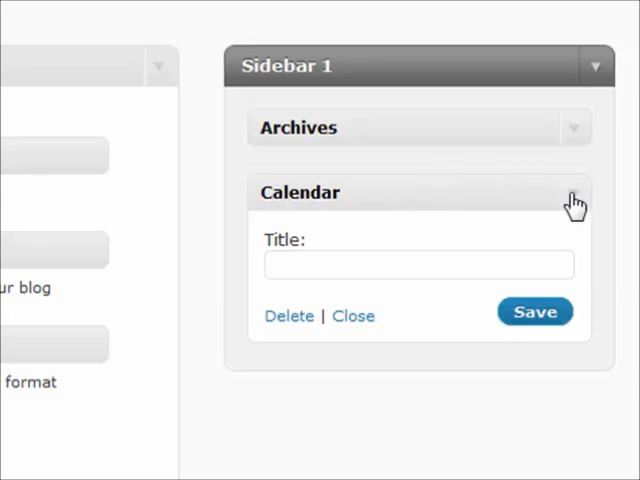
mouse_move(472, 178)
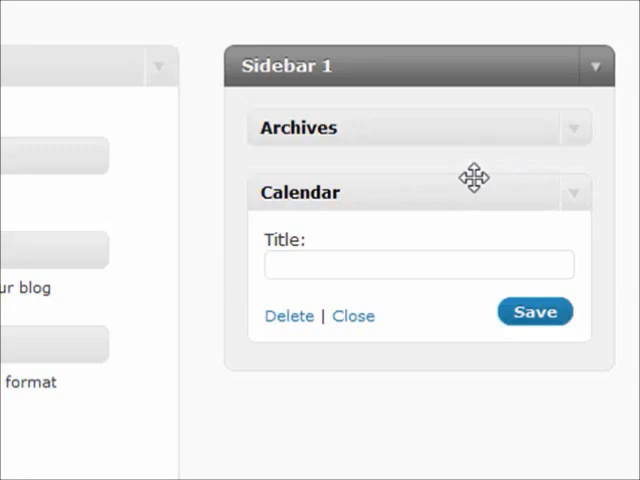
mouse_move(464, 190)
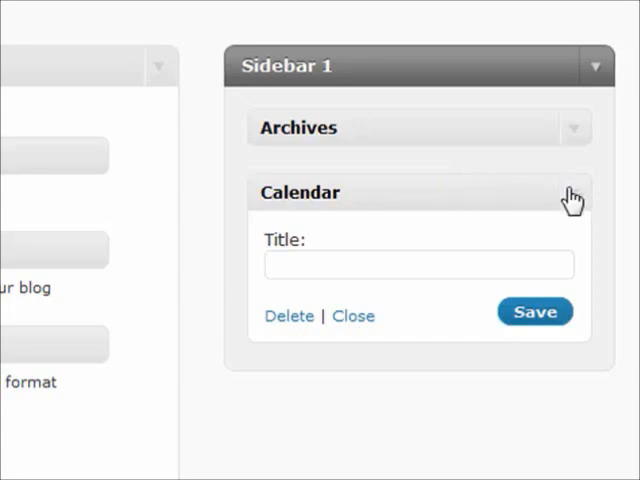
Step: Collapse Calendar, then set the Categories widget to show hierarchy and save it
click(352, 316)
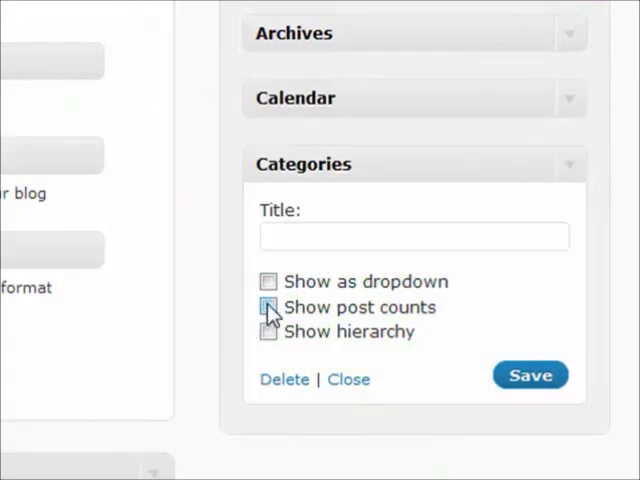
mouse_move(268, 288)
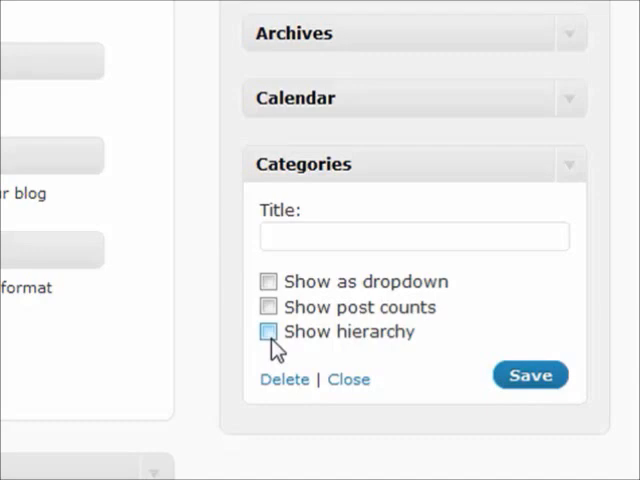
click(268, 332)
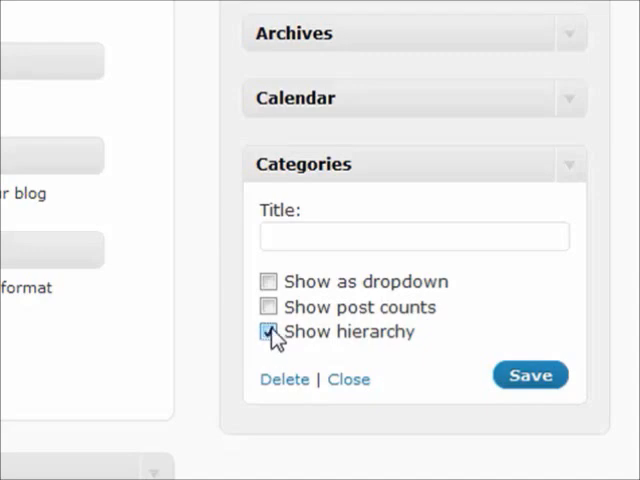
click(268, 332)
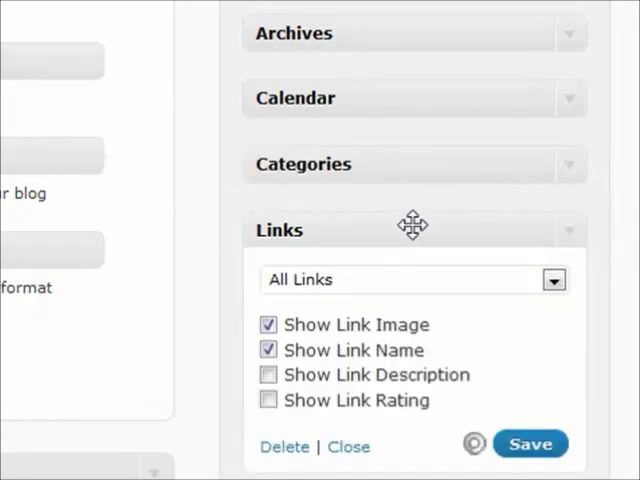
Step: Limit the Links widget to the Blogroll category and save it
scroll(down, 3)
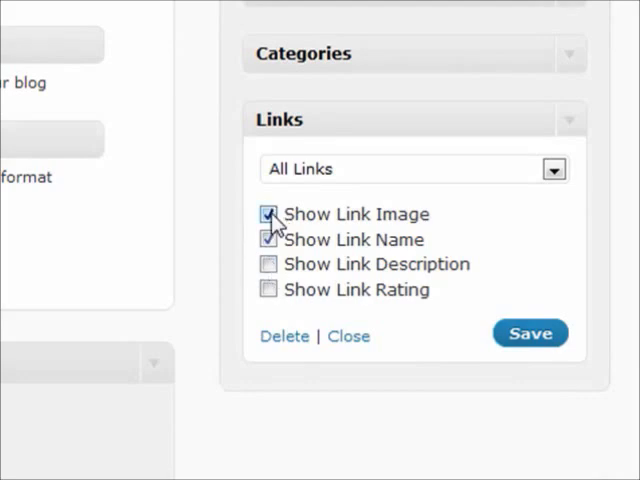
mouse_move(512, 178)
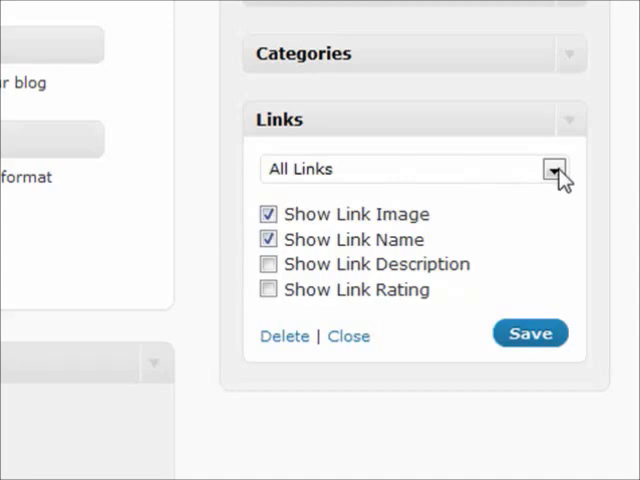
click(552, 168)
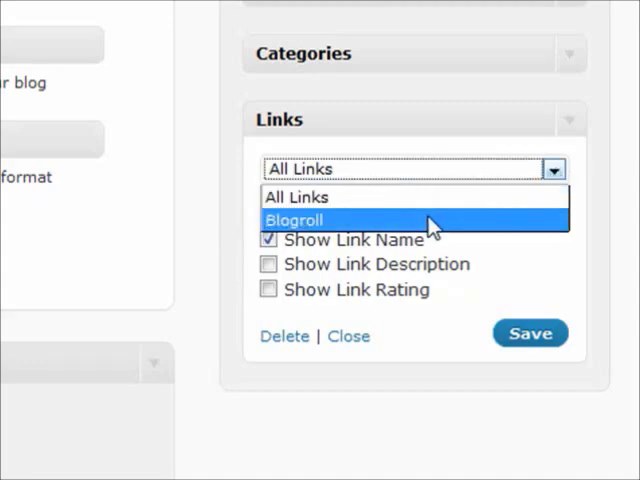
click(292, 220)
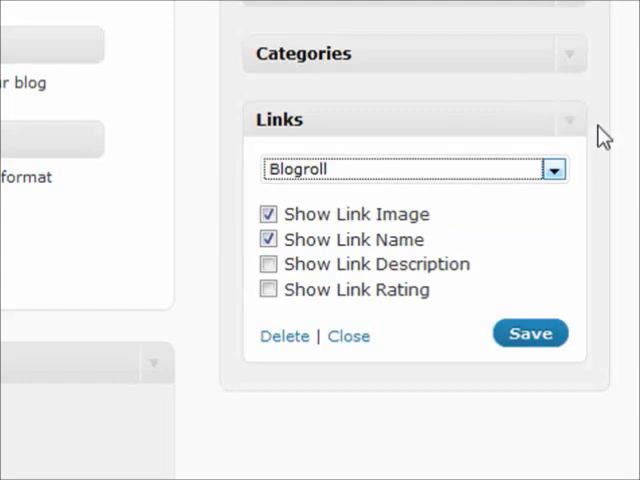
mouse_move(284, 112)
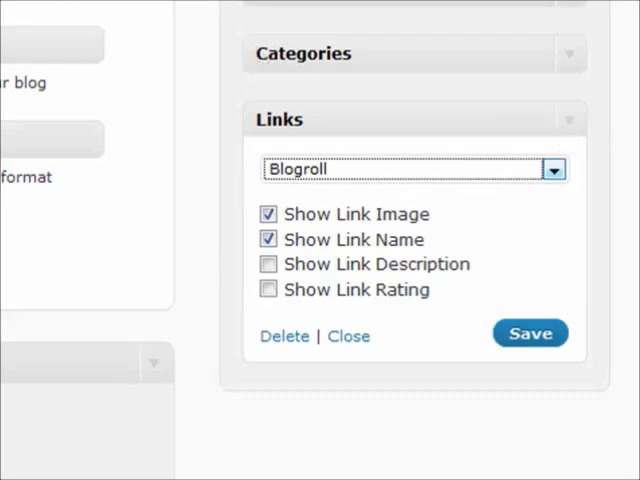
click(532, 332)
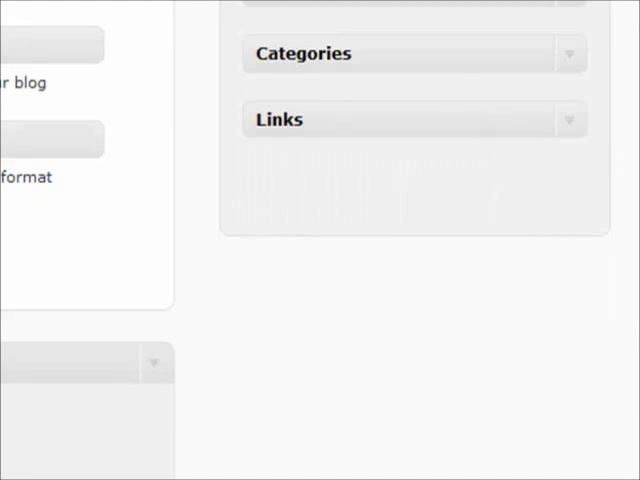
Step: Close Links, then place a Meta widget below it in Sidebar 1 and expand its settings
click(404, 118)
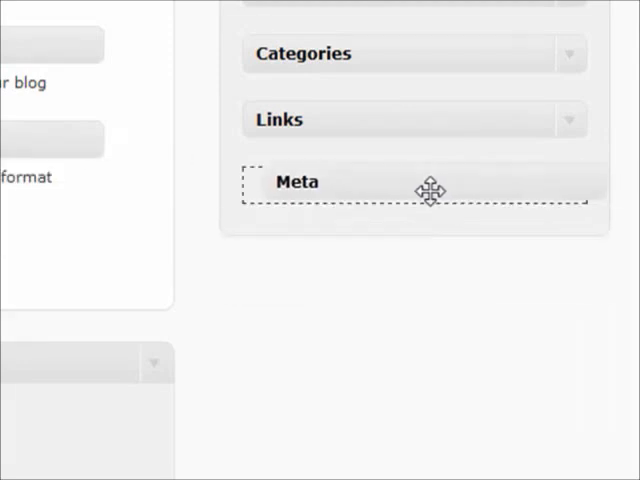
drag(430, 190, 578, 200)
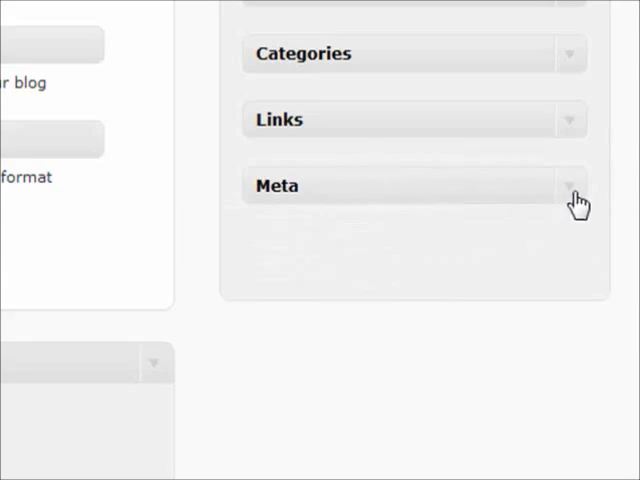
click(572, 186)
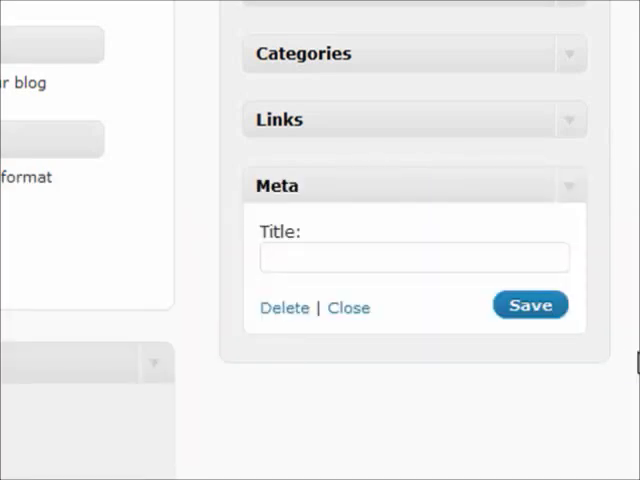
mouse_move(380, 190)
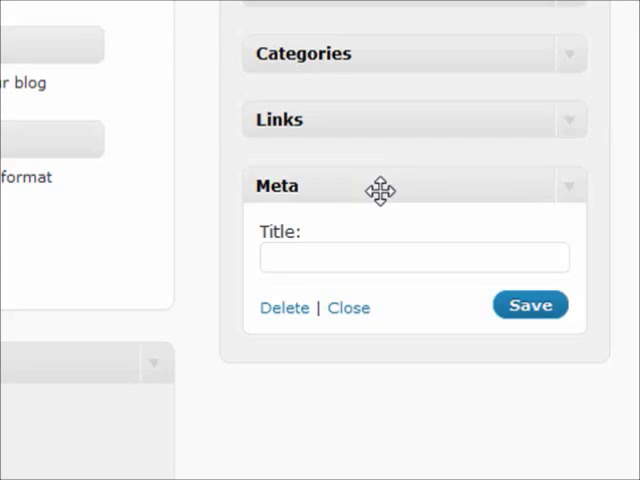
Step: Collapse Meta, then set Pages to sort by page title and exclude IDs 3,10
click(348, 308)
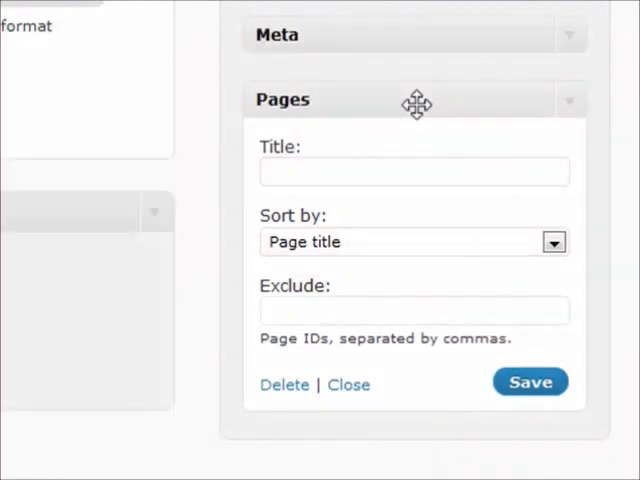
mouse_move(388, 234)
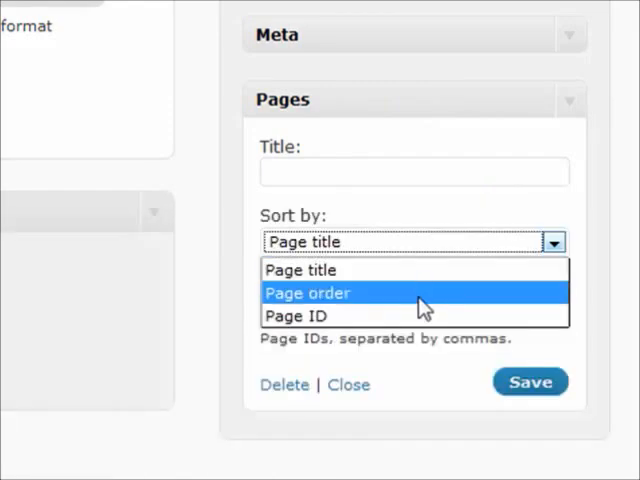
mouse_move(390, 264)
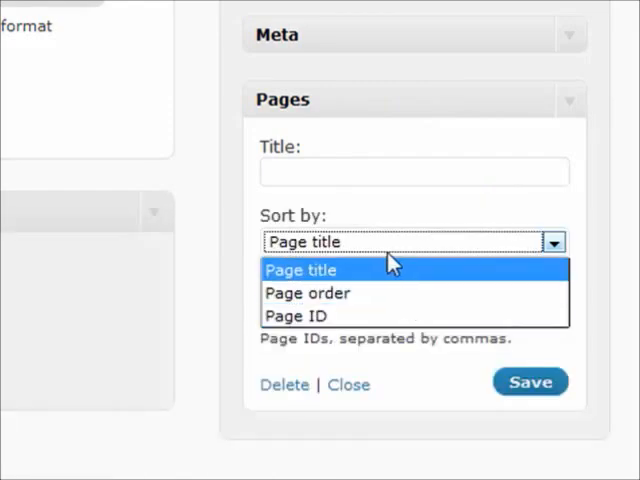
click(300, 270)
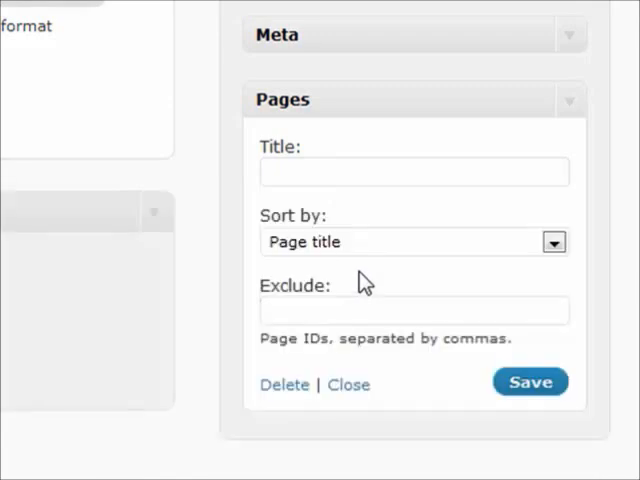
click(412, 310)
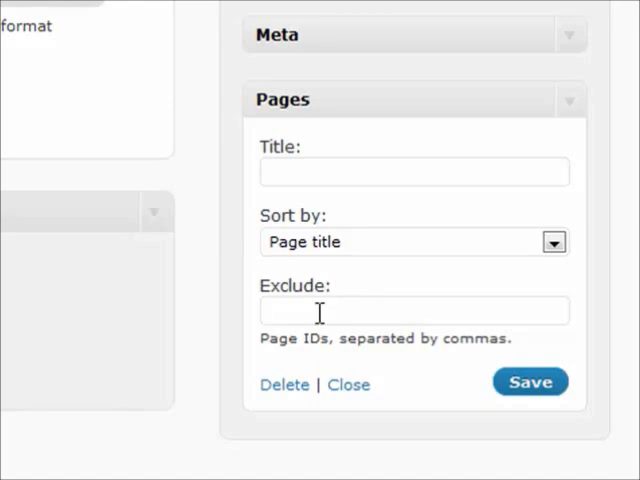
mouse_move(110, 272)
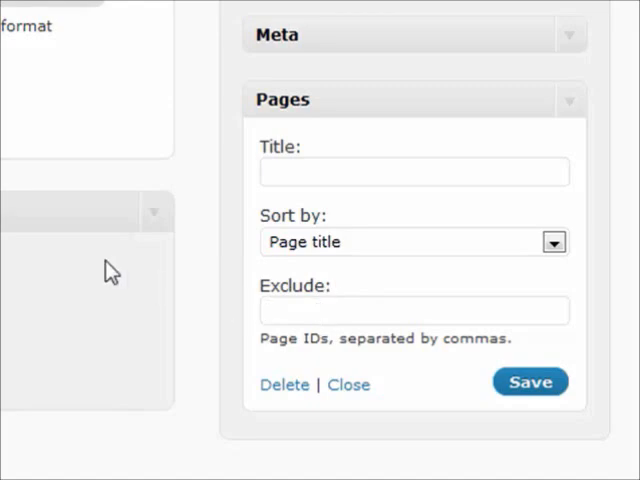
text(3,)
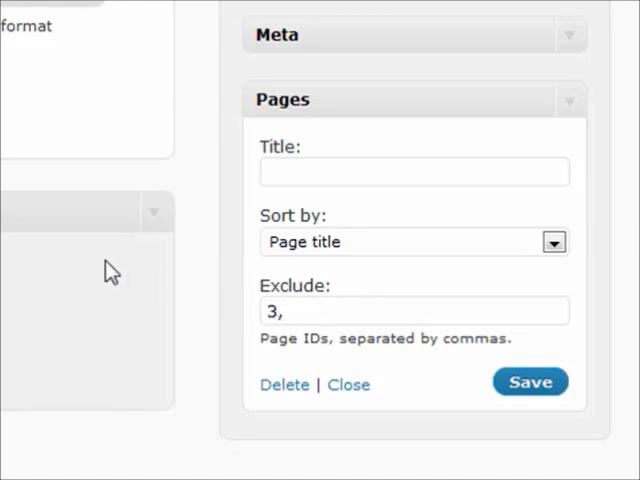
text(10)
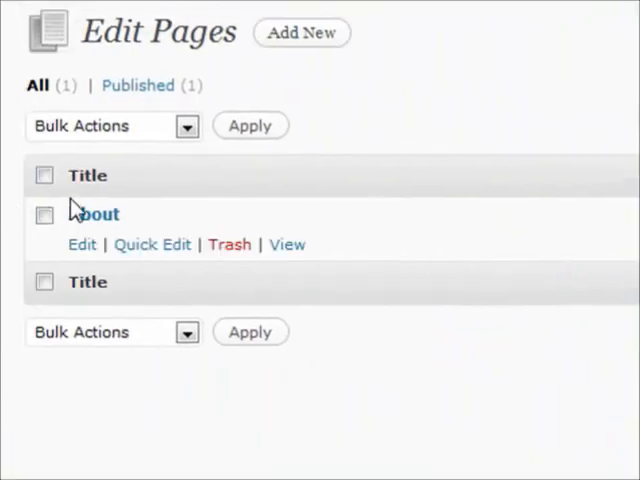
mouse_move(92, 222)
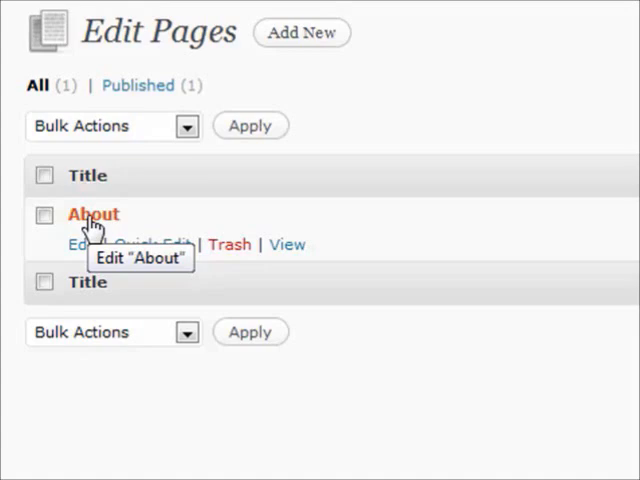
mouse_move(300, 410)
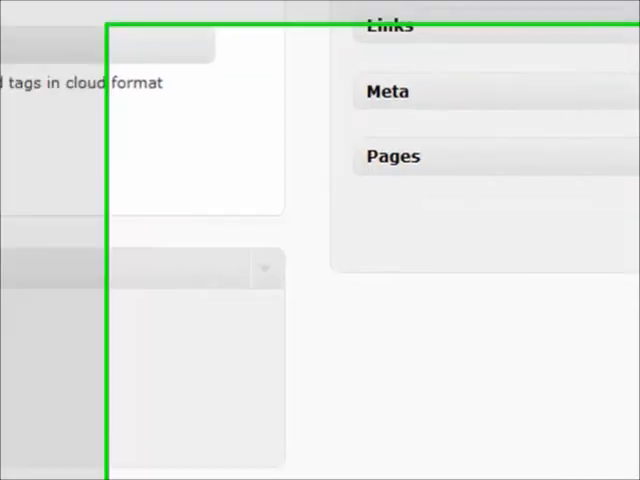
Step: Place a Recent Comments widget below Pages, keeping 5 comments shown
click(392, 156)
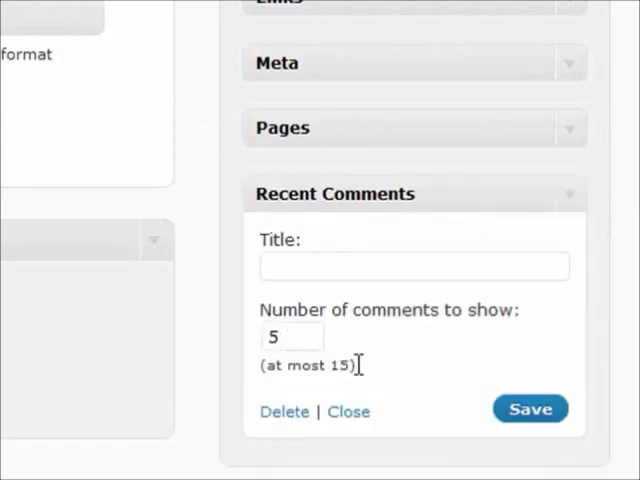
mouse_move(582, 200)
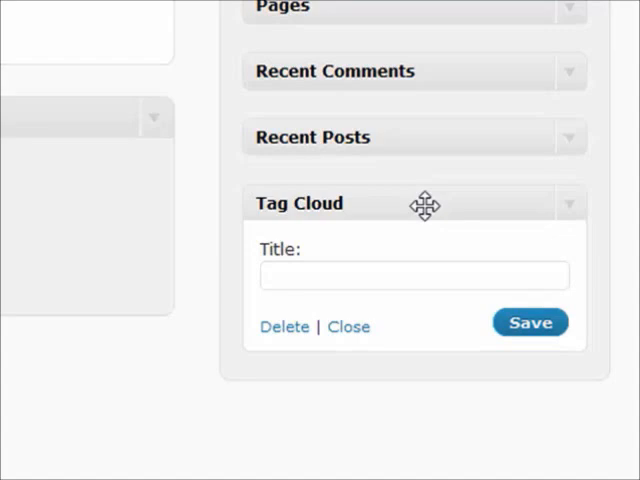
mouse_move(536, 212)
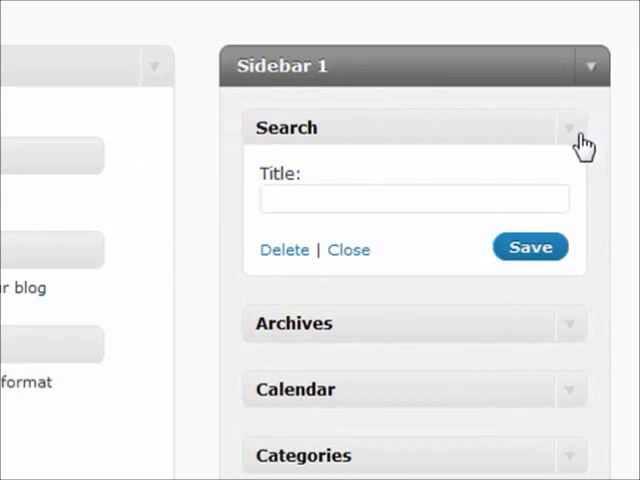
click(412, 198)
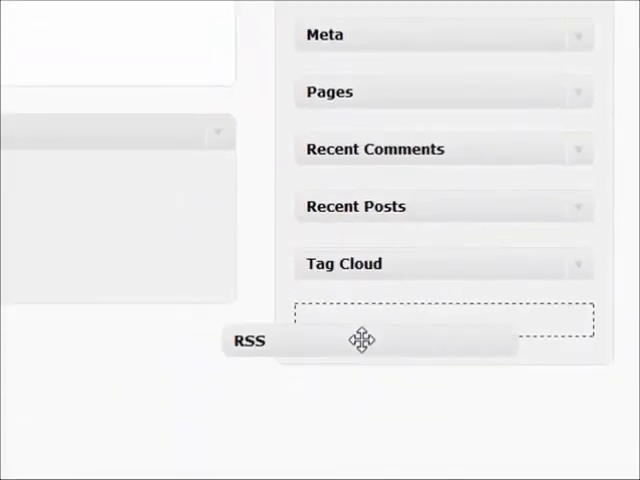
Step: Place an RSS widget below Tag Cloud with its feed settings left empty
click(248, 340)
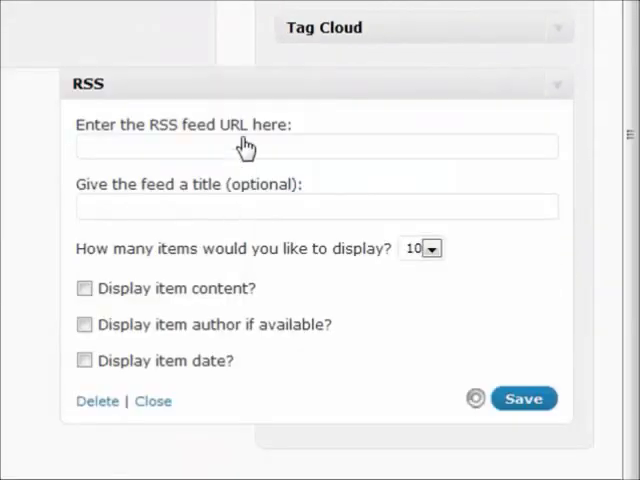
mouse_move(130, 84)
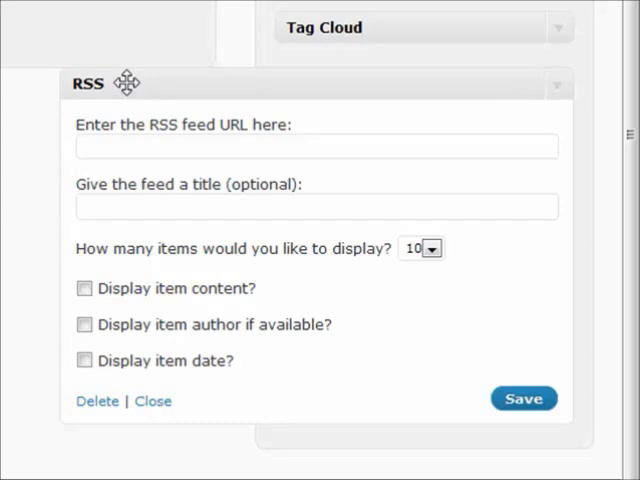
mouse_move(568, 98)
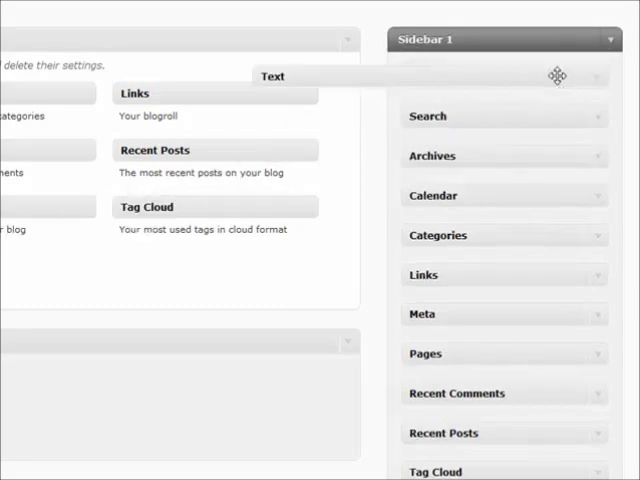
Step: Place a Text widget at the top of Sidebar 1 with empty title and body
click(280, 76)
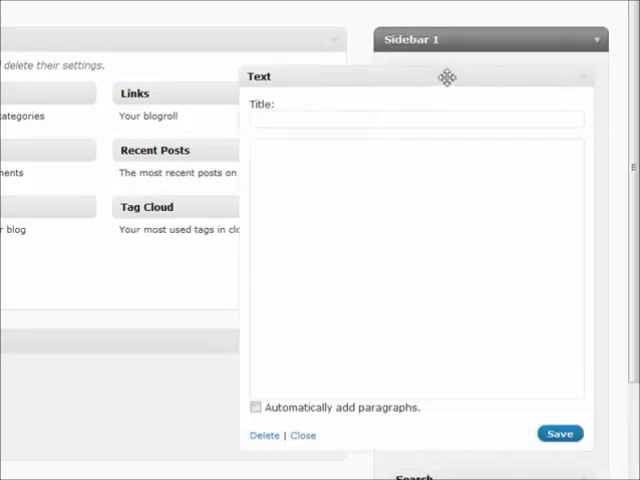
click(380, 120)
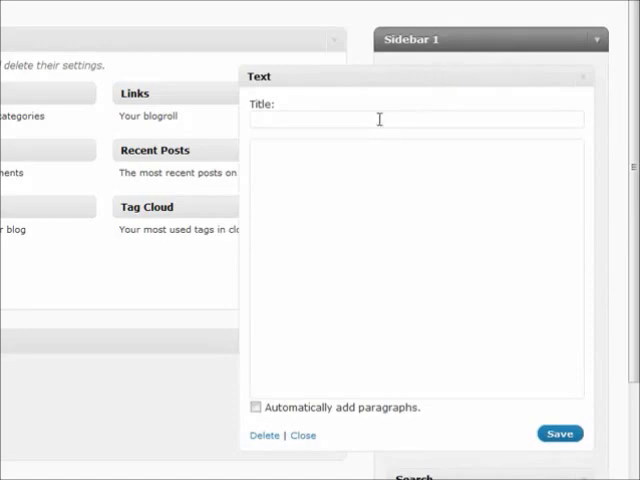
mouse_move(378, 76)
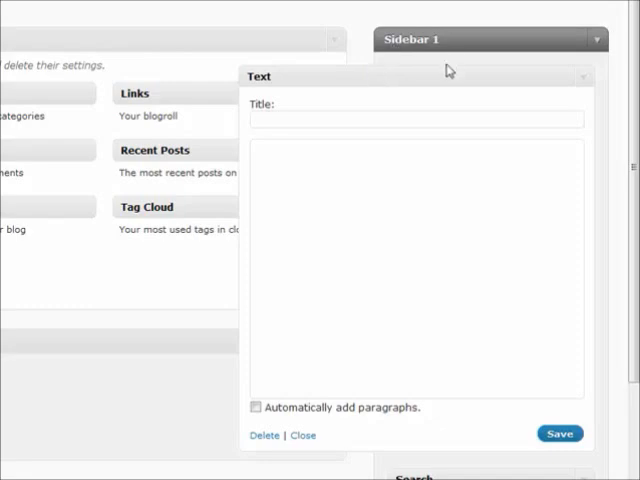
click(304, 436)
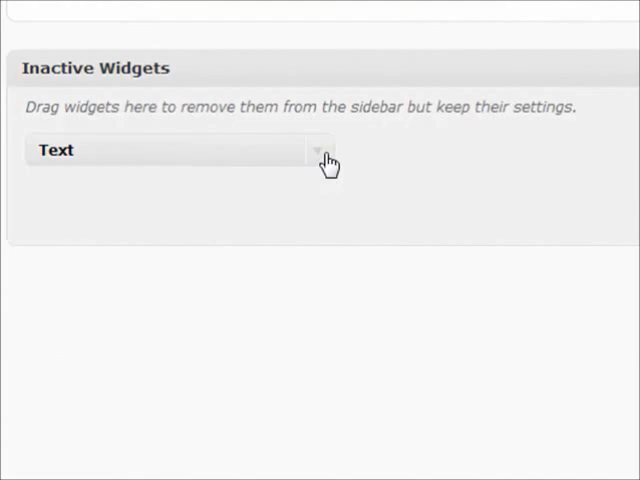
Step: Expand and collapse the Text widget parked in Inactive Widgets
click(318, 152)
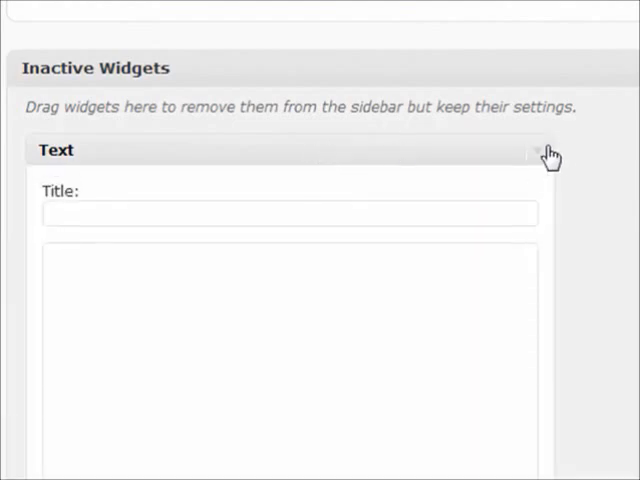
click(540, 150)
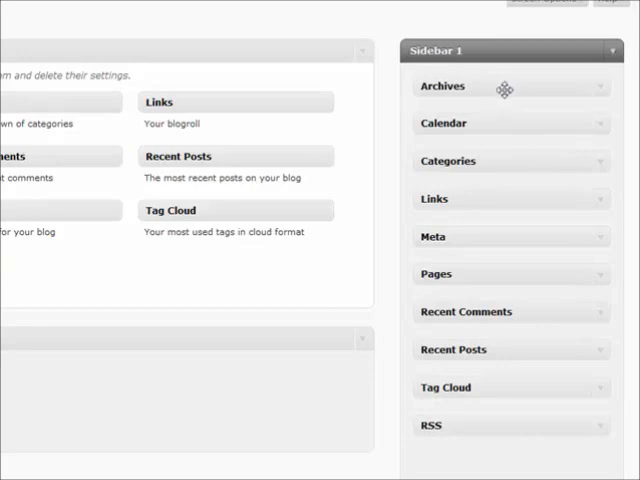
Step: Drag the Archives widget below Calendar so Calendar leads Sidebar 1
drag(504, 86, 500, 136)
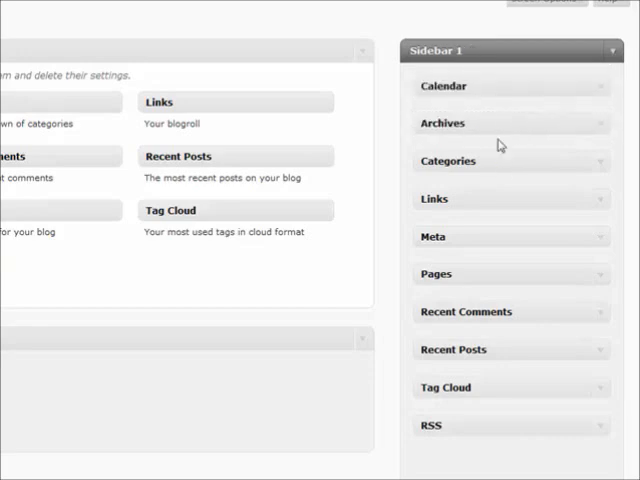